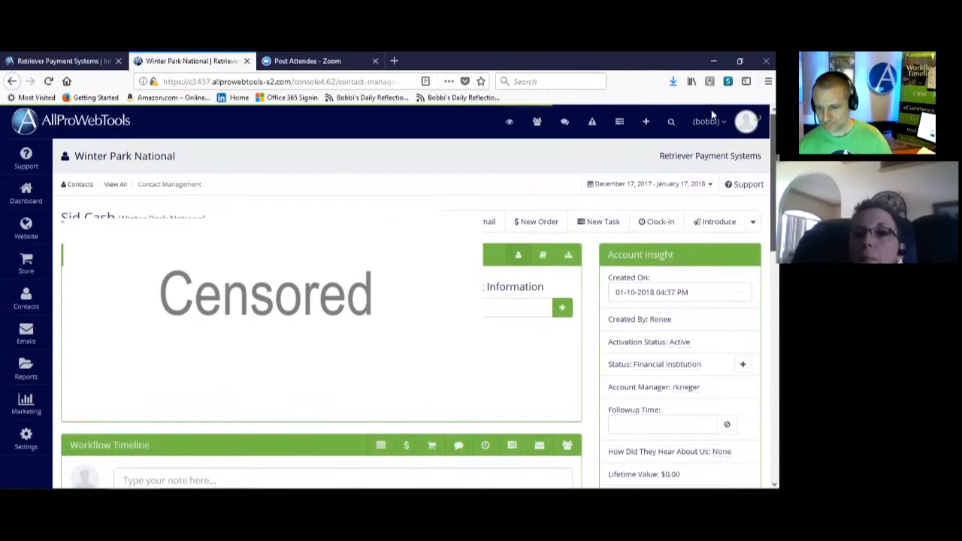
# Go to the Sales Pipeline from the signed-in user's account menu
pyautogui.click(704, 120)
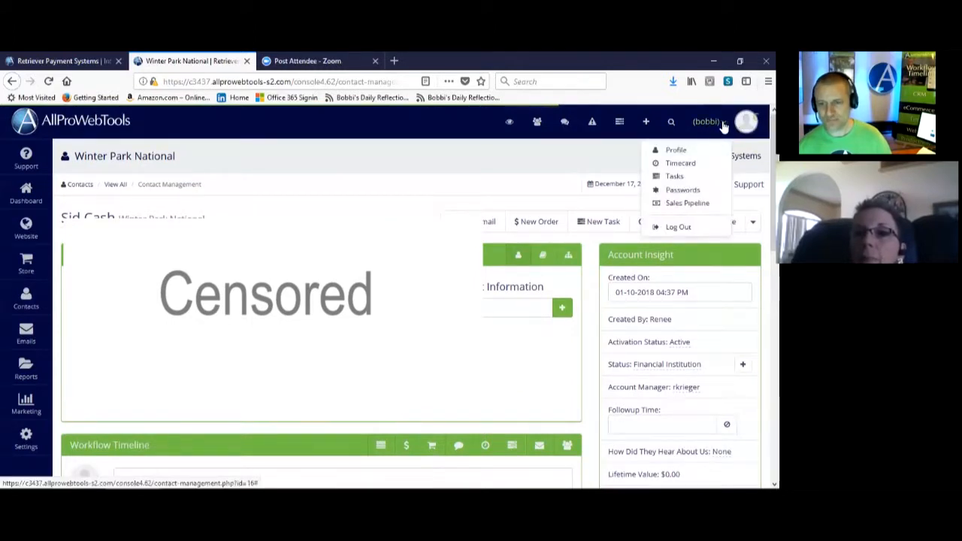
pyautogui.click(685, 203)
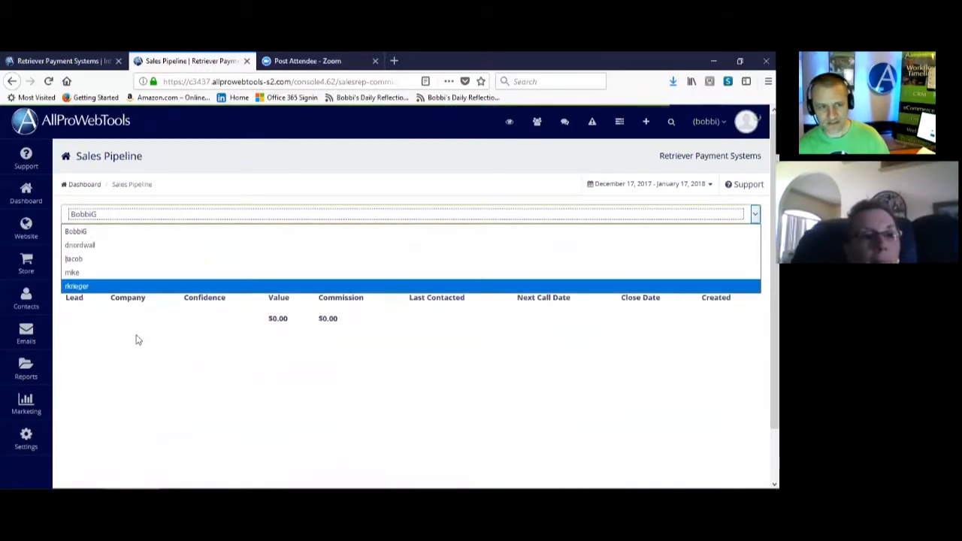
# Filter the pipeline to another sales rep's leads and look through them
pyautogui.click(76, 286)
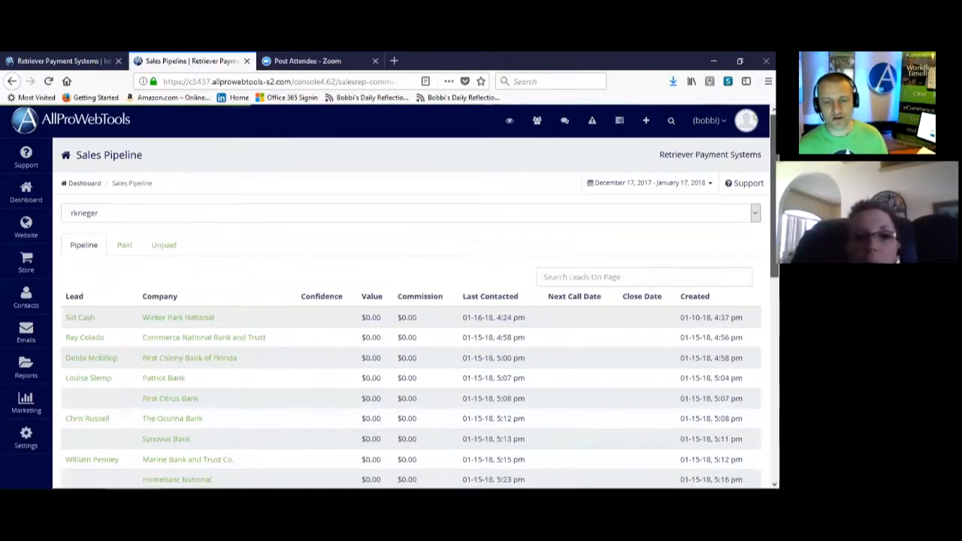
pyautogui.scroll(-3)
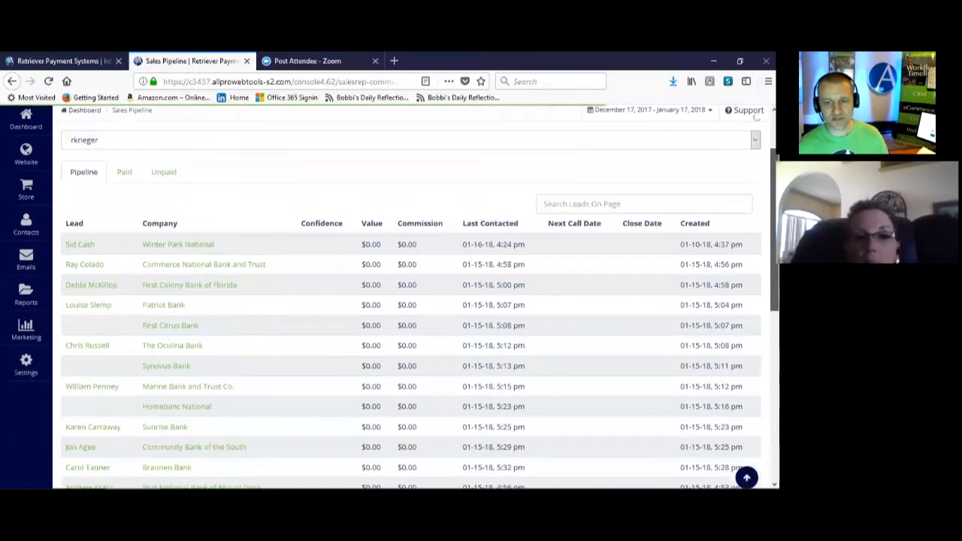
pyautogui.scroll(-3)
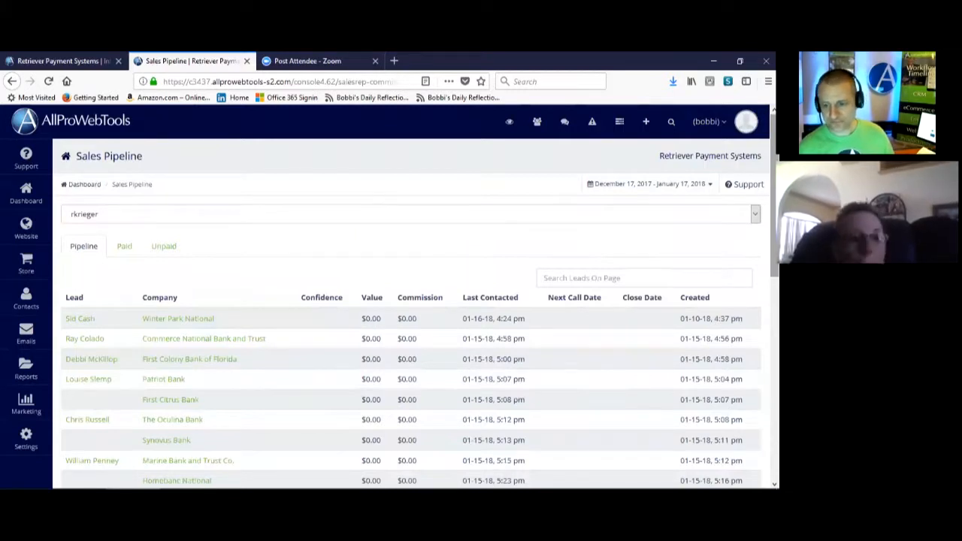
pyautogui.moveTo(168, 299)
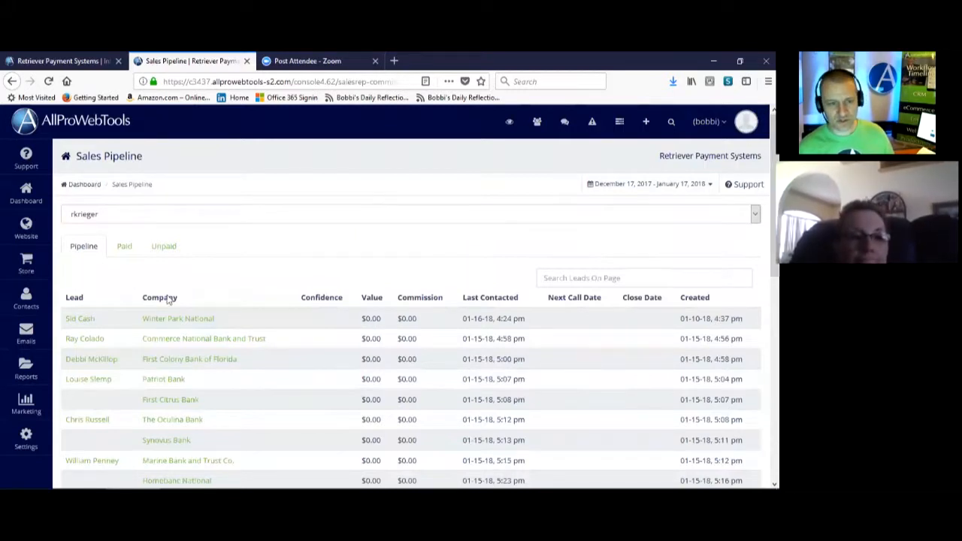
# Sort the rep's leads by company name and browse down to the Morden Studios lead
pyautogui.click(160, 298)
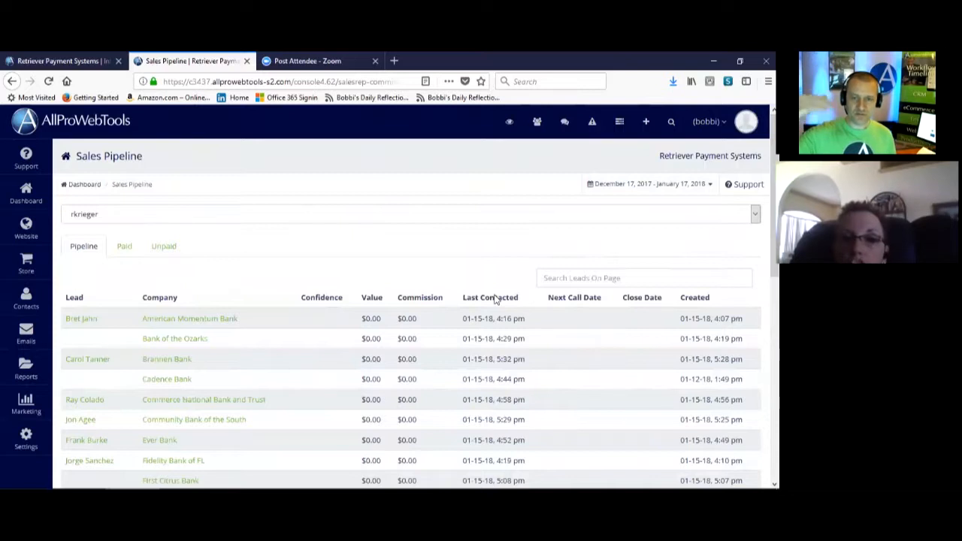
pyautogui.moveTo(315, 300)
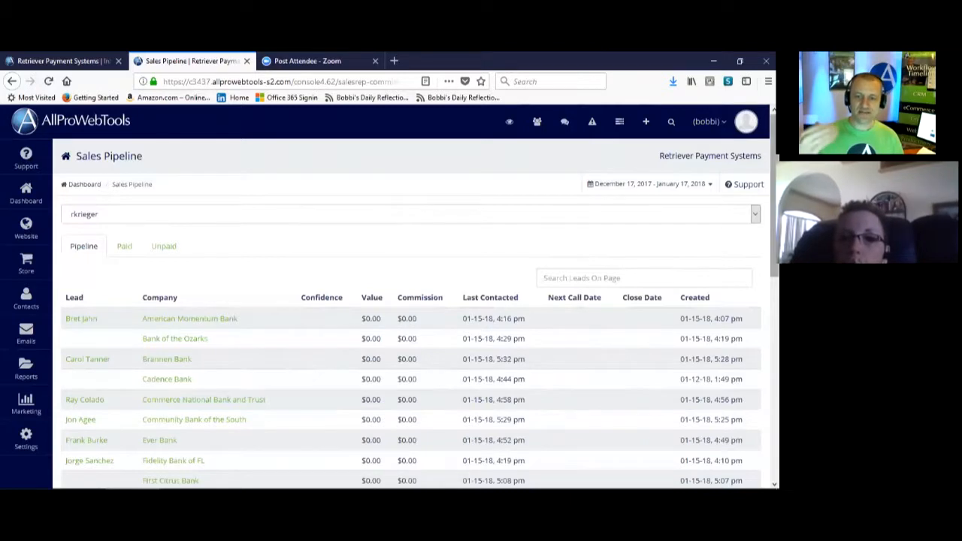
pyautogui.scroll(-3)
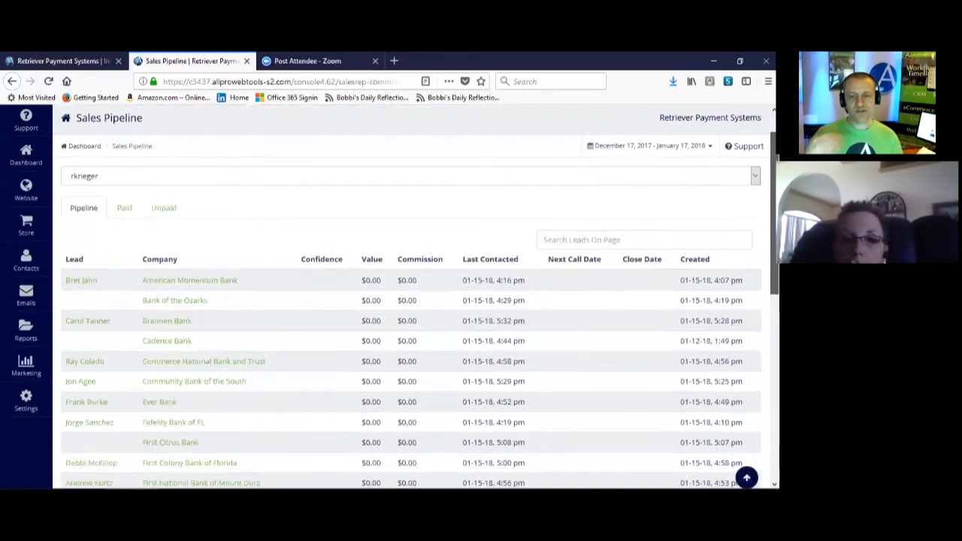
pyautogui.scroll(-3)
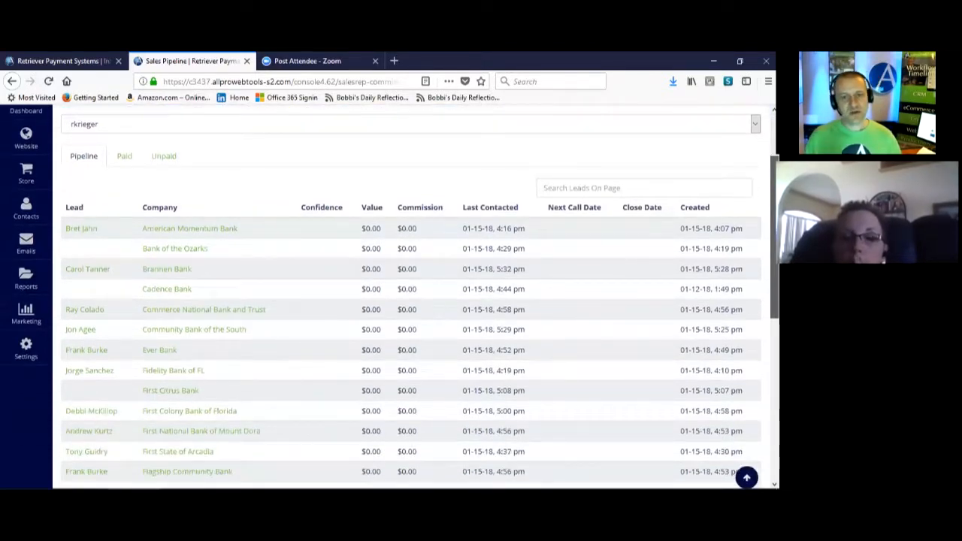
pyautogui.scroll(-3)
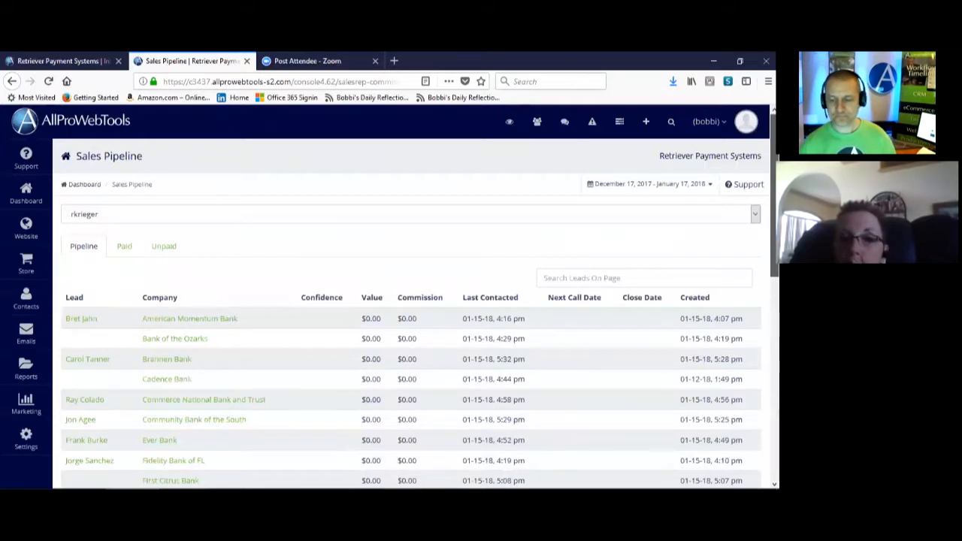
pyautogui.scroll(-3)
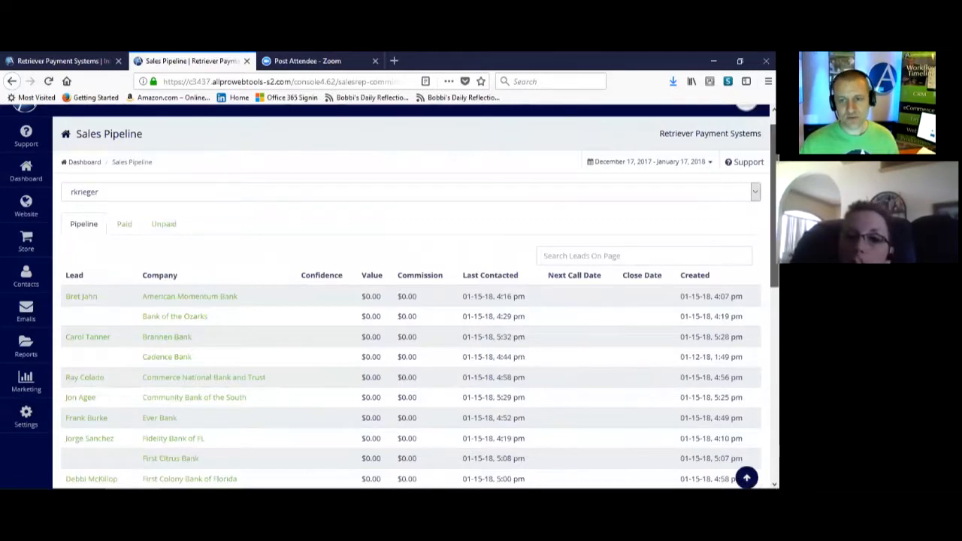
pyautogui.scroll(-3)
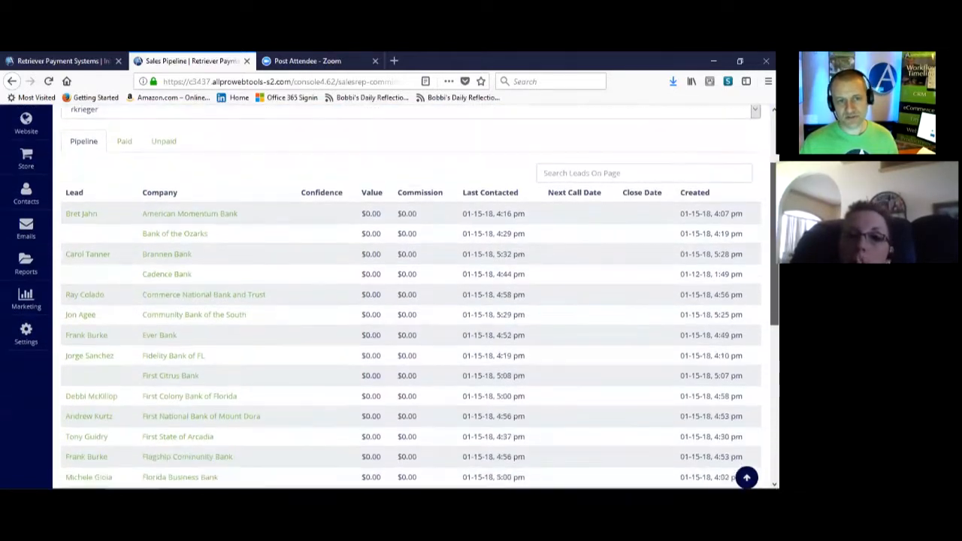
pyautogui.scroll(-3)
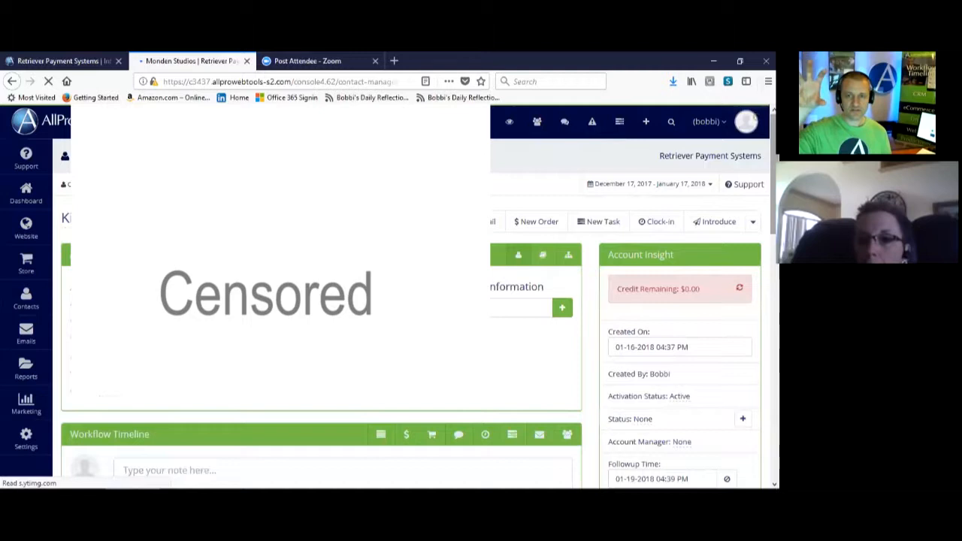
pyautogui.moveTo(658, 255)
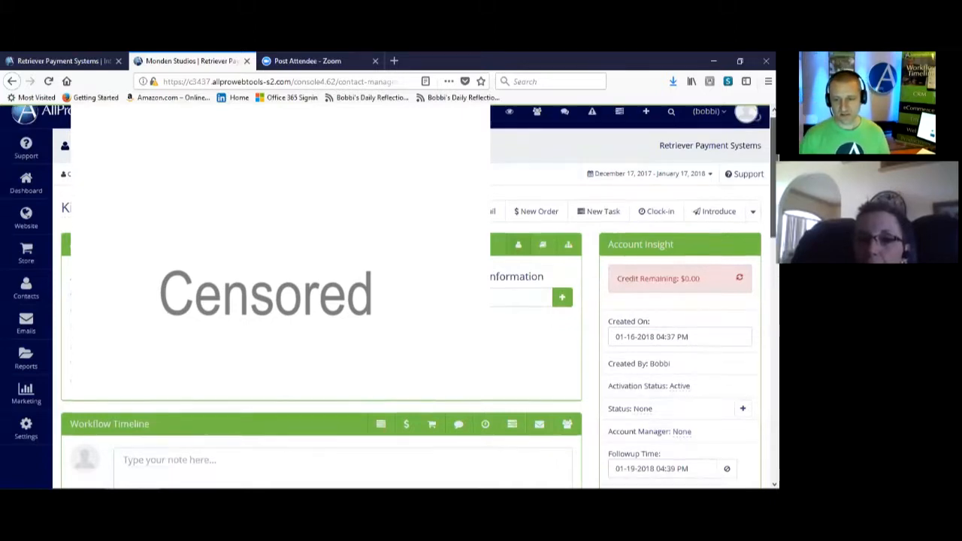
pyautogui.scroll(-3)
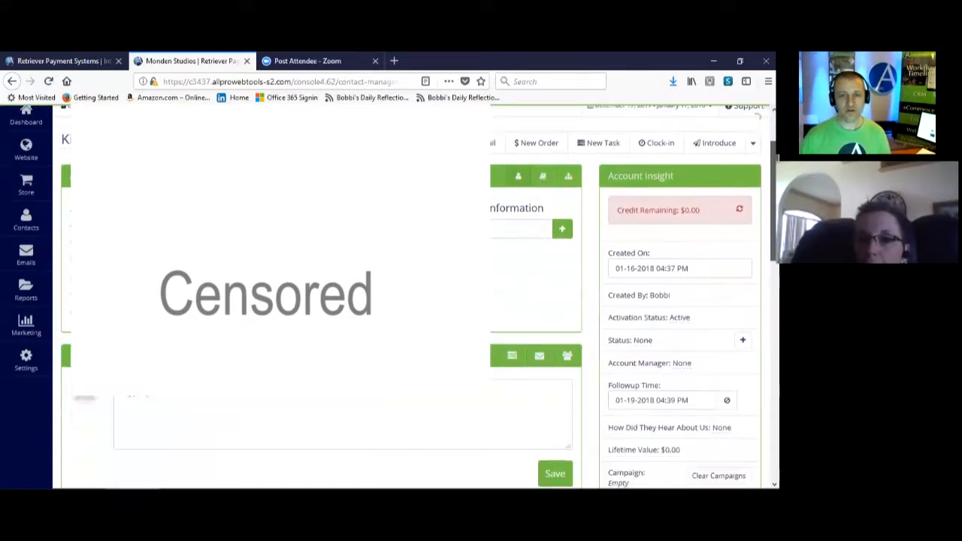
pyautogui.scroll(-3)
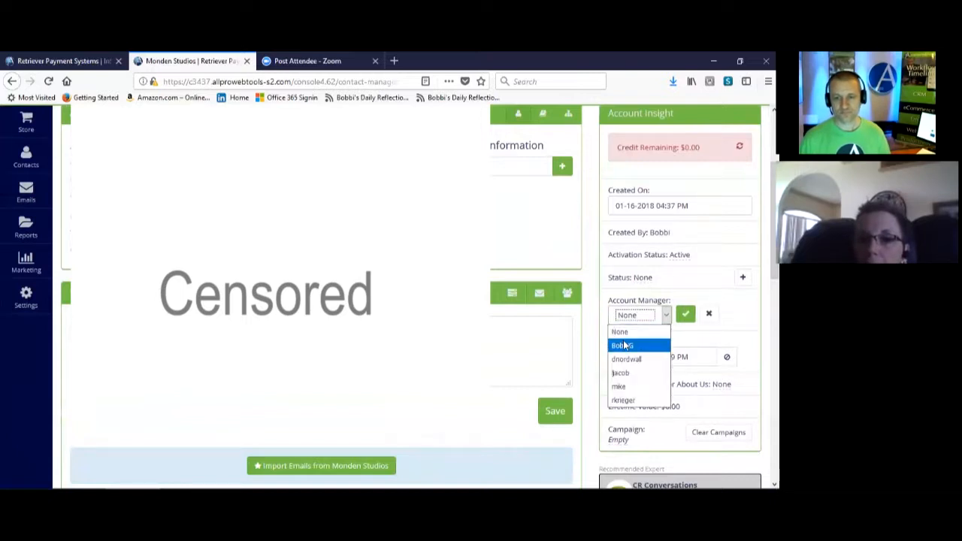
pyautogui.click(622, 344)
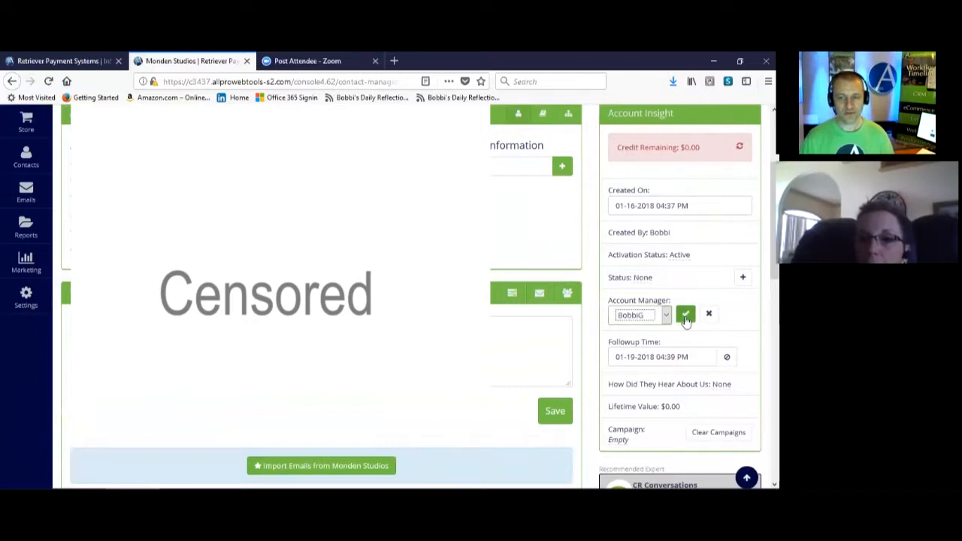
pyautogui.click(685, 314)
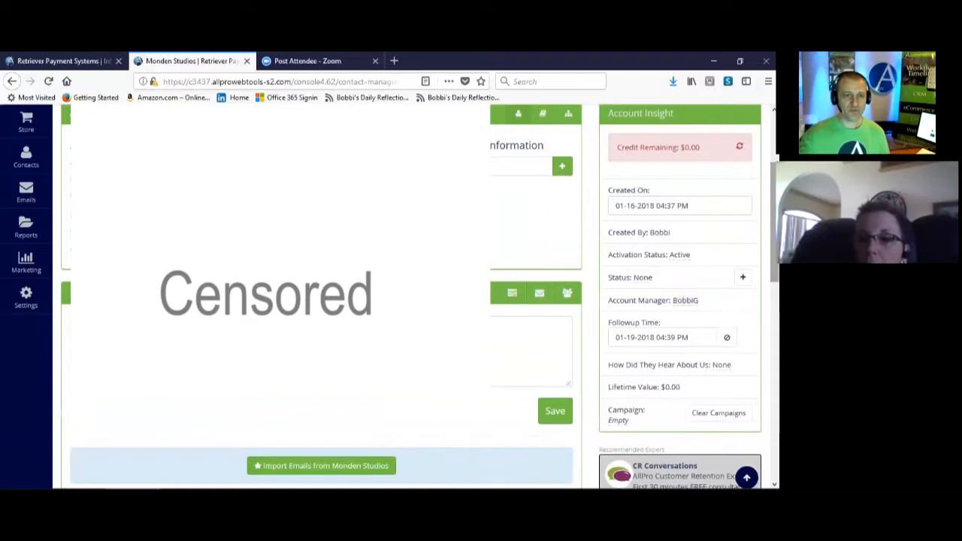
pyautogui.scroll(-3)
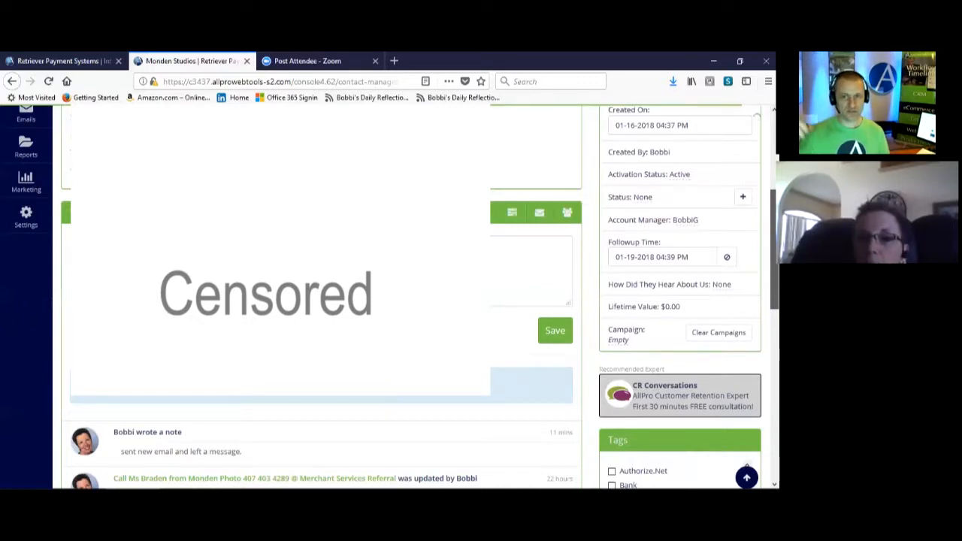
# Scroll the contact page down to its timeline notes, tags, open task and empty Pipeline box
pyautogui.scroll(-3)
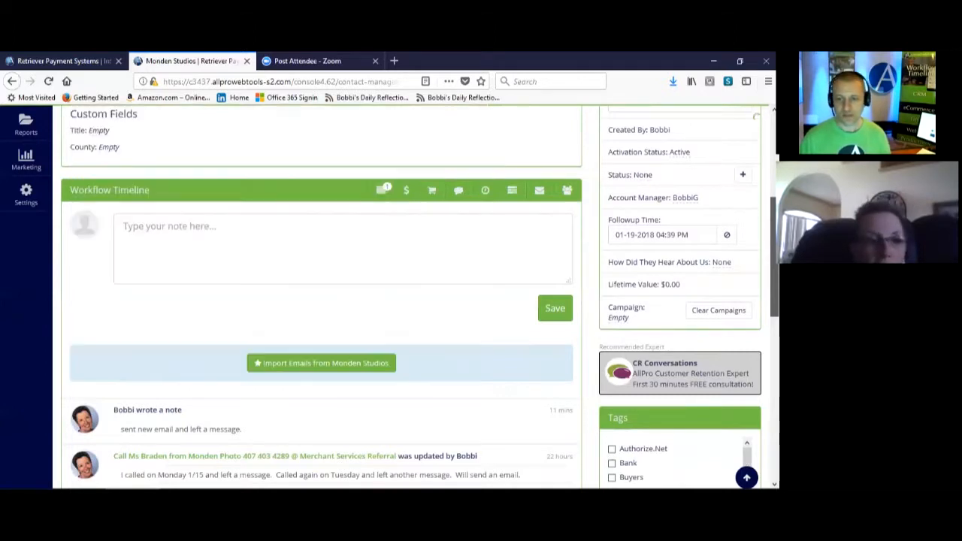
pyautogui.scroll(-3)
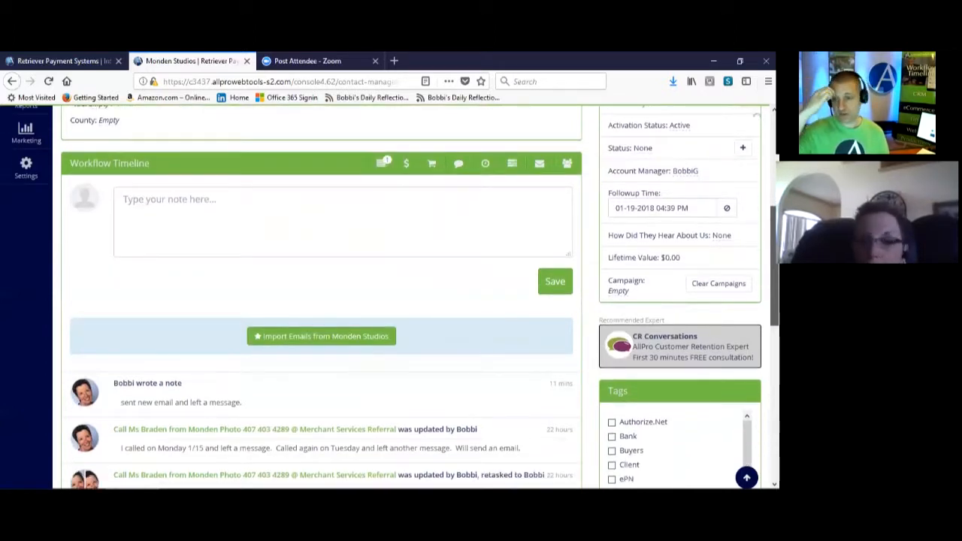
pyautogui.scroll(-3)
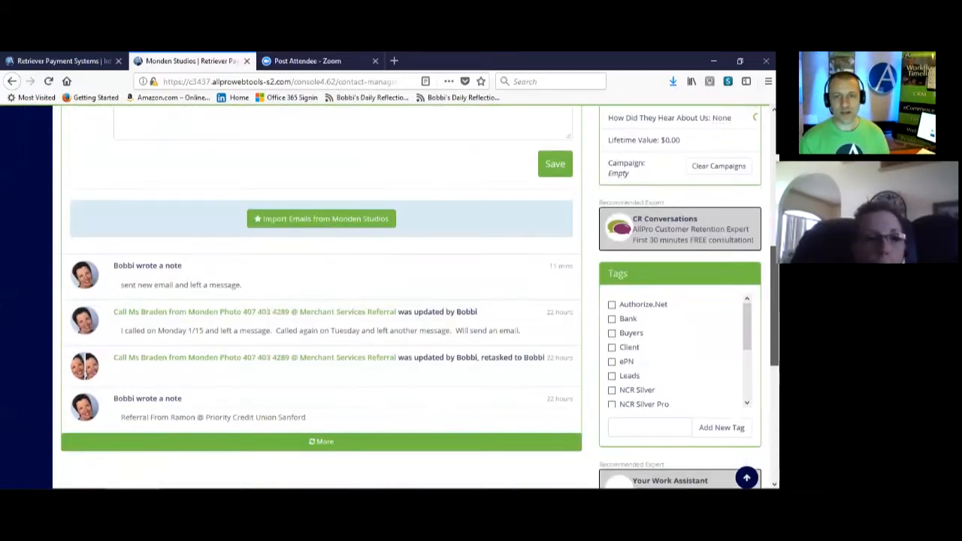
pyautogui.scroll(-3)
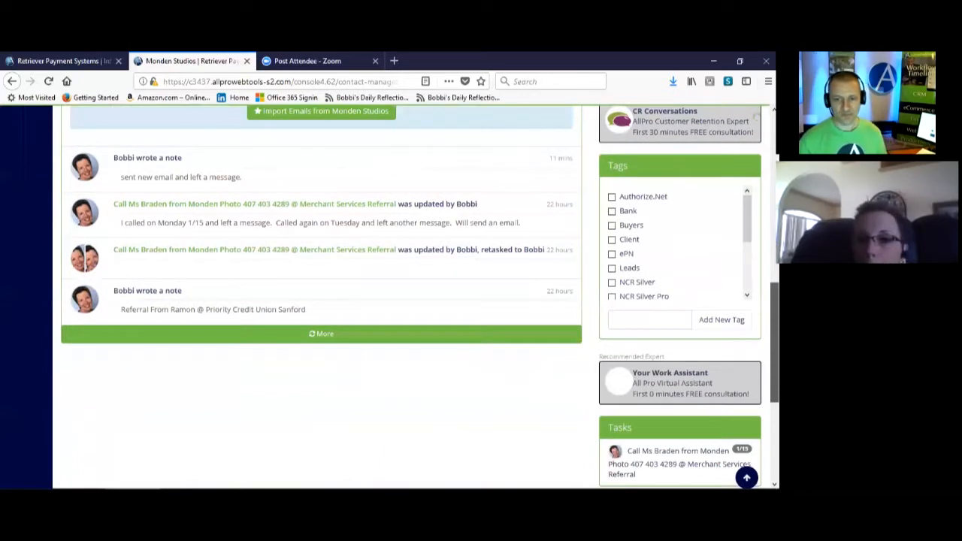
pyautogui.scroll(-3)
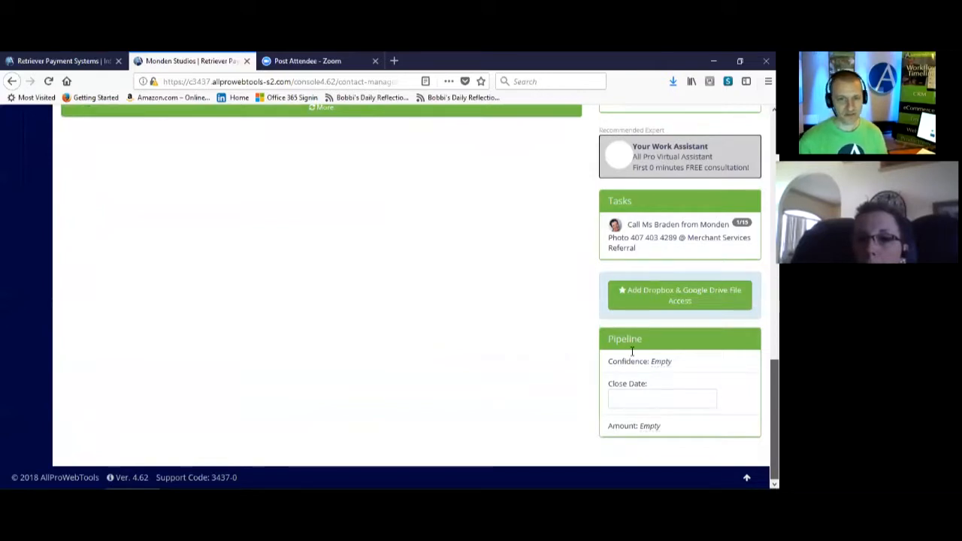
# Set the contact's pipeline confidence to Medium
pyautogui.click(639, 360)
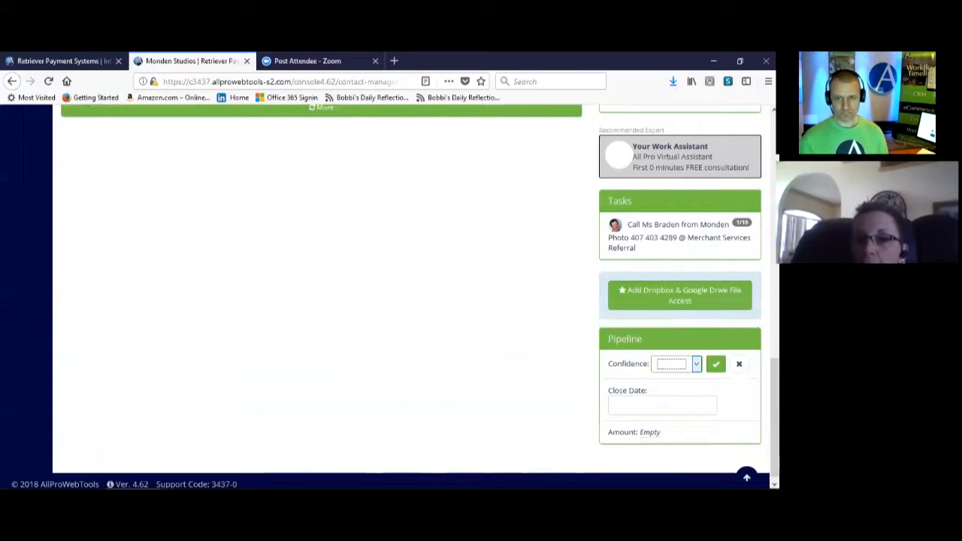
pyautogui.click(694, 364)
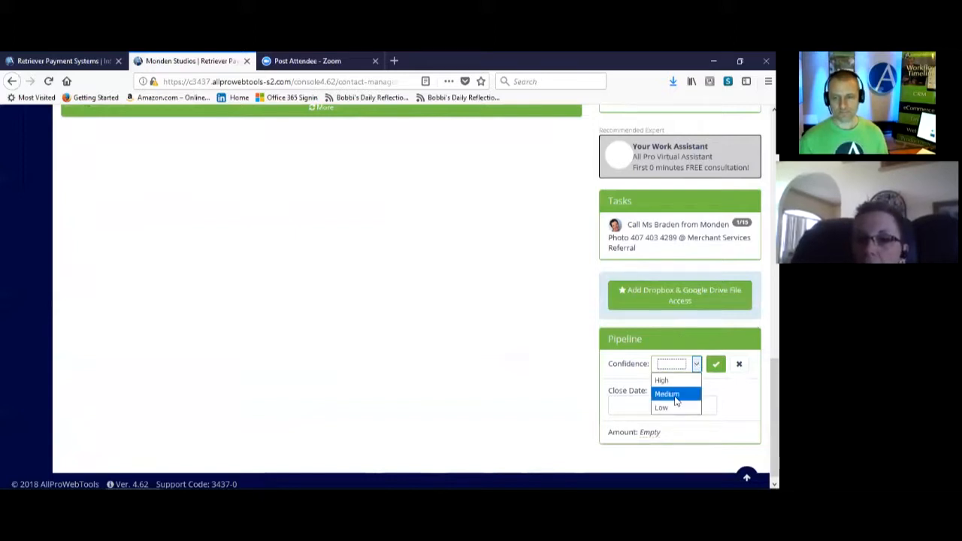
pyautogui.click(667, 393)
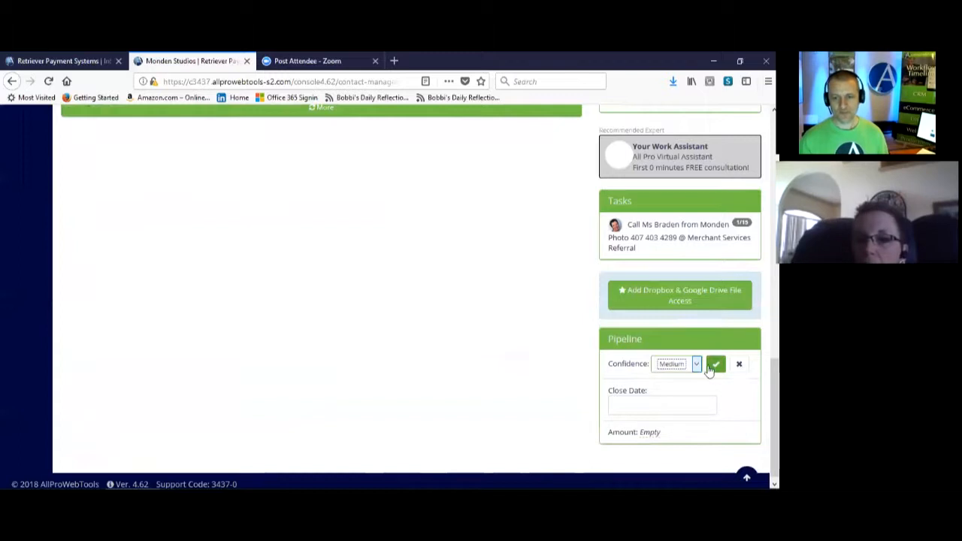
pyautogui.click(715, 364)
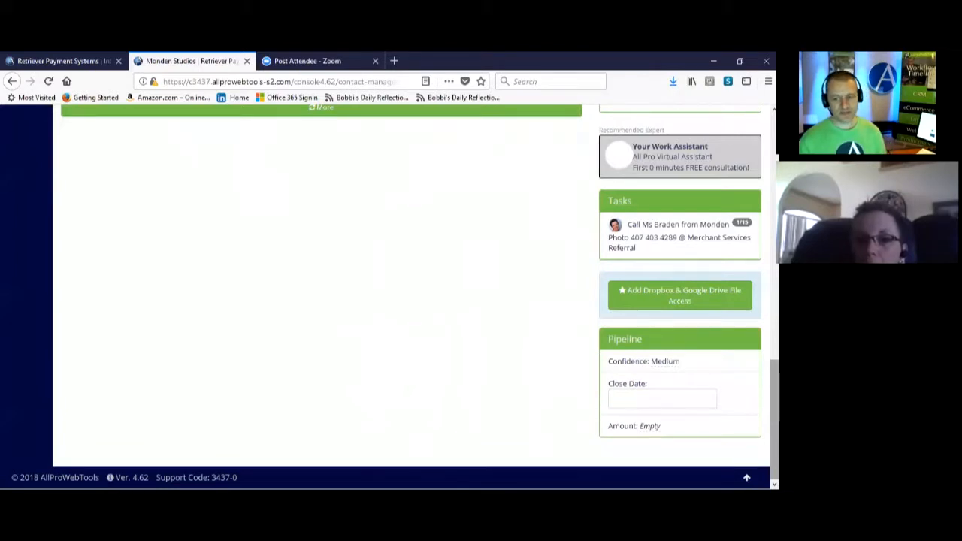
# Set the close date to 02-02-2018 and the deal amount to 5000
pyautogui.click(661, 398)
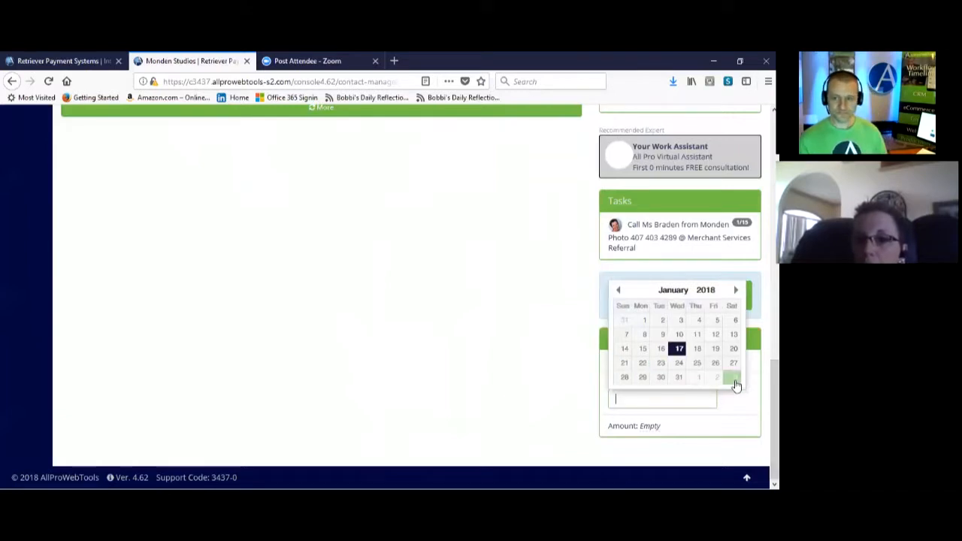
pyautogui.click(733, 377)
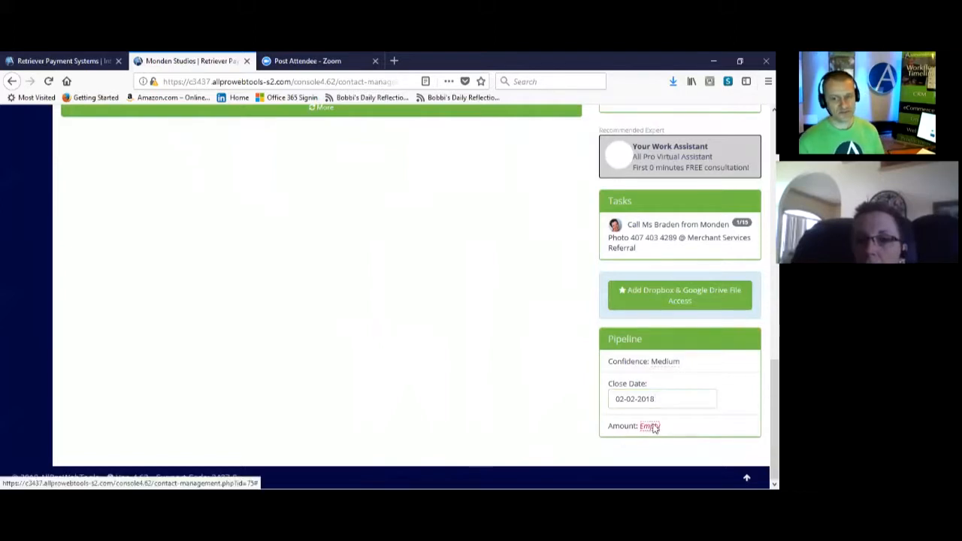
pyautogui.click(649, 425)
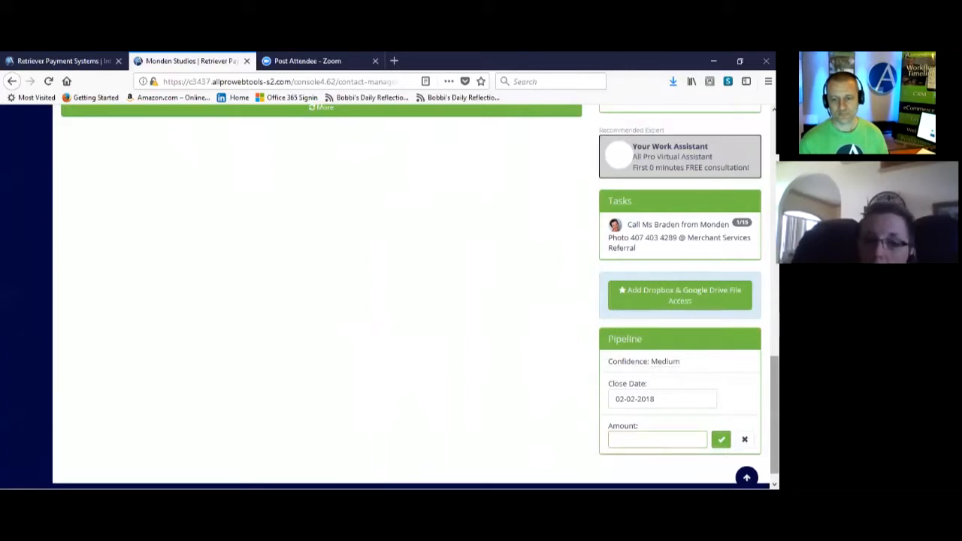
pyautogui.write('5000')
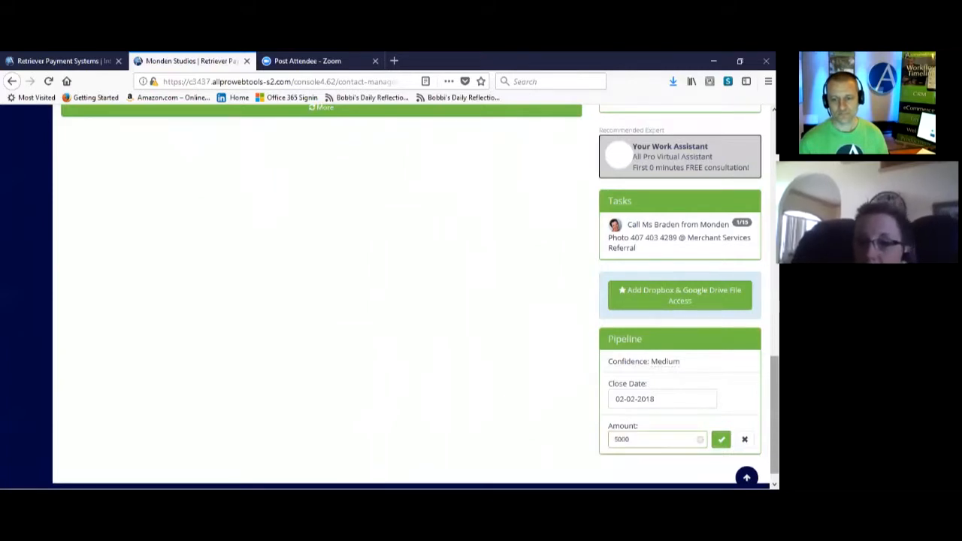
pyautogui.click(719, 438)
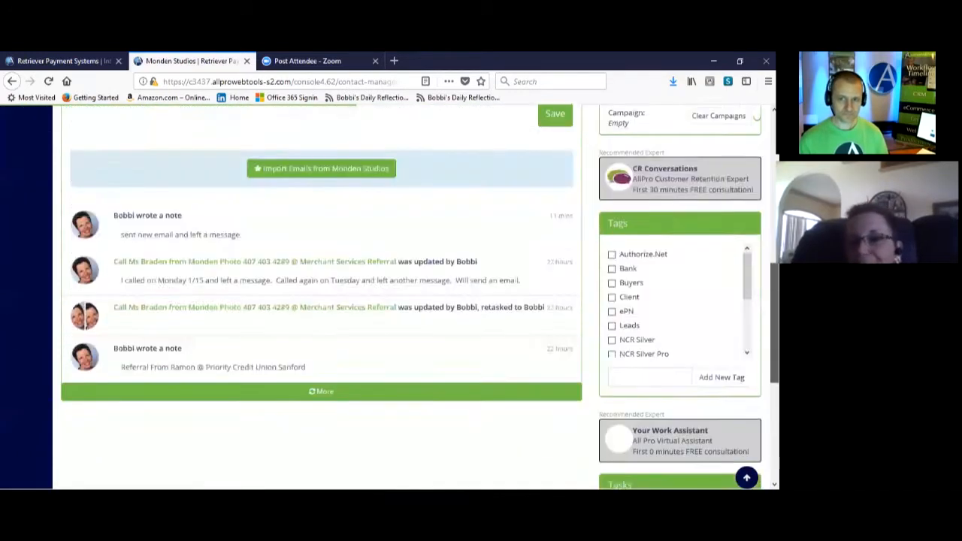
# Go to the Users administration page from the Settings menu
pyautogui.scroll(-3)
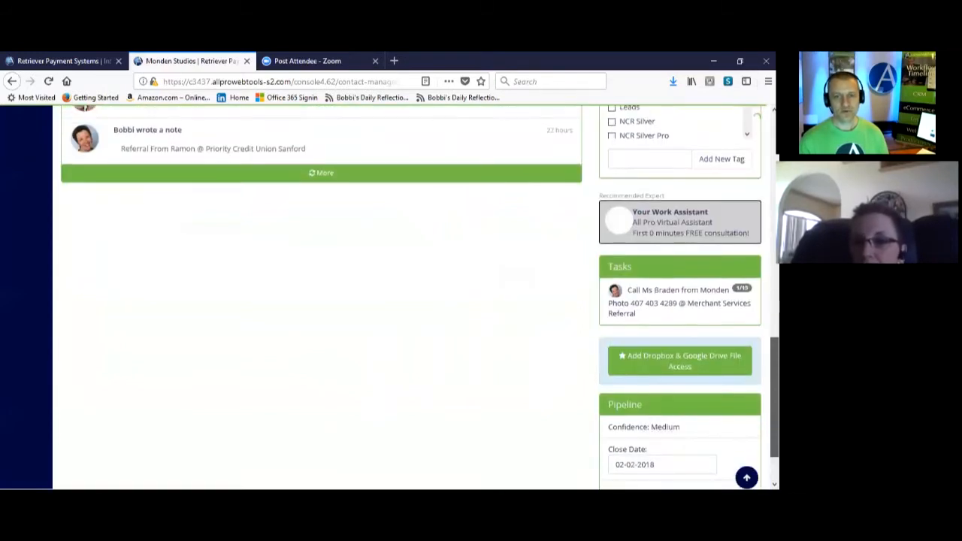
pyautogui.scroll(-3)
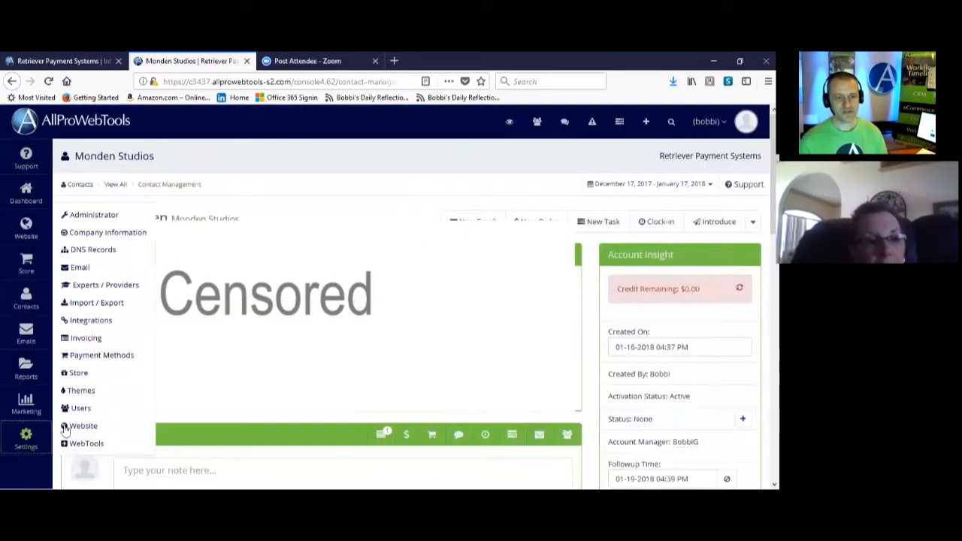
pyautogui.click(81, 407)
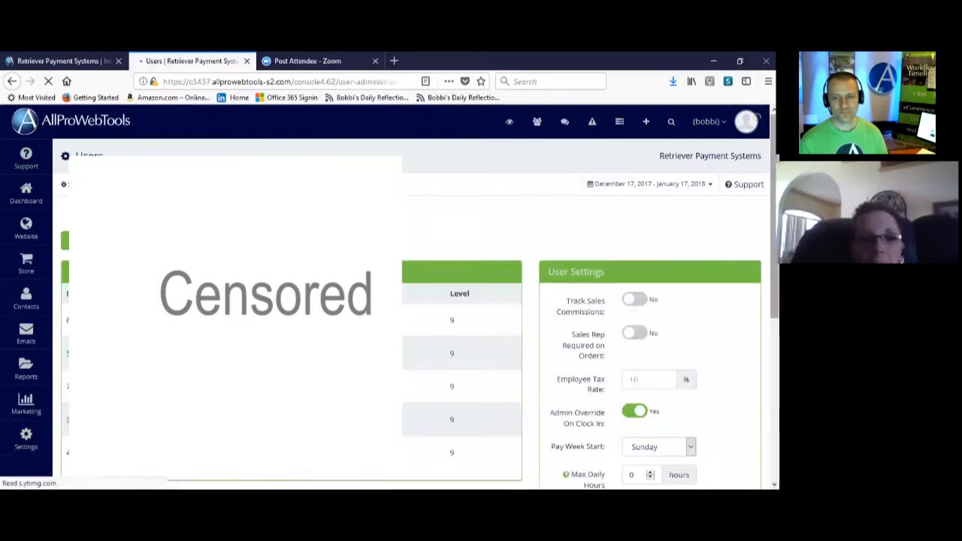
pyautogui.scroll(-3)
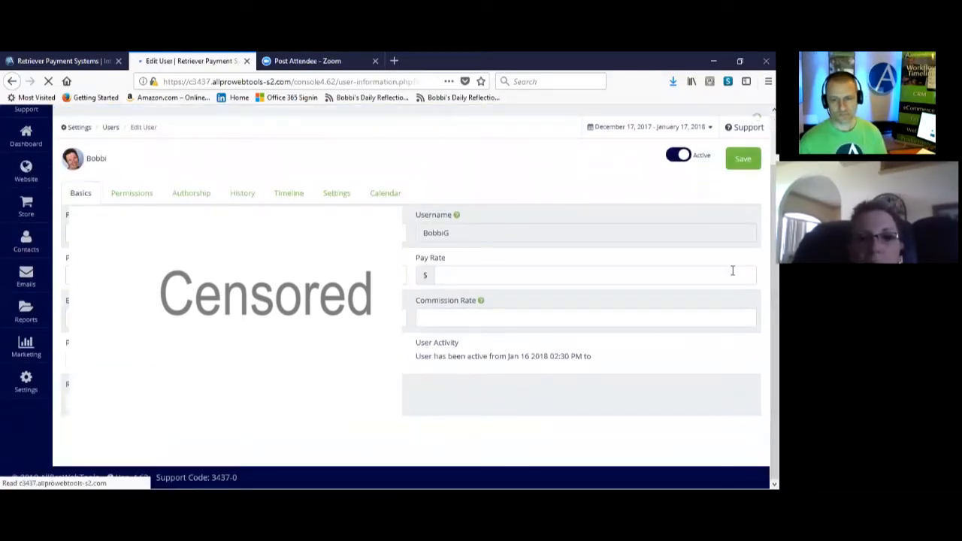
pyautogui.click(585, 317)
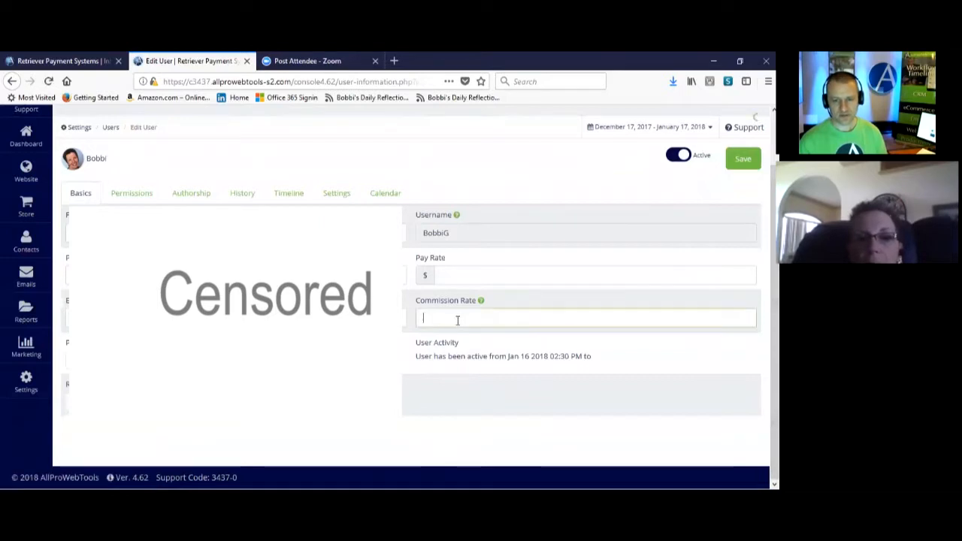
pyautogui.moveTo(481, 301)
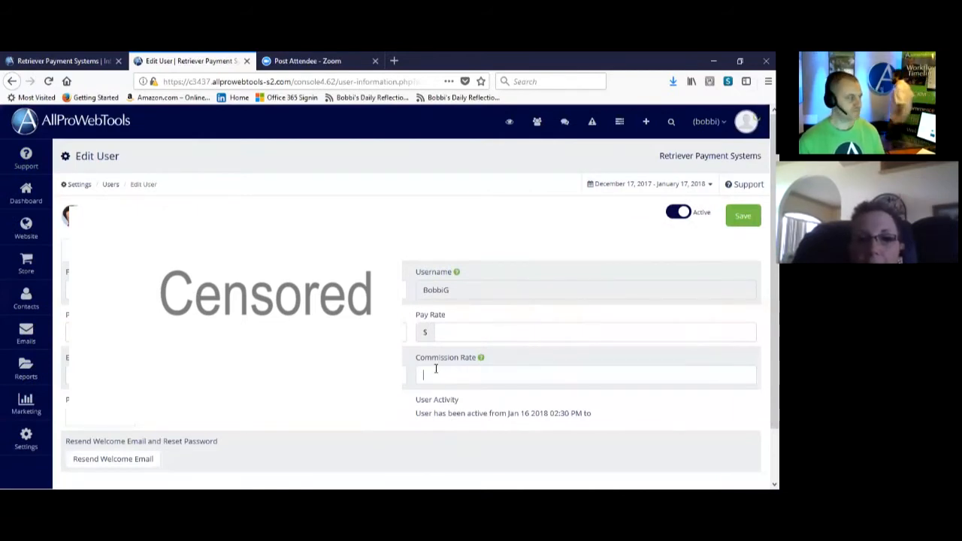
pyautogui.click(586, 376)
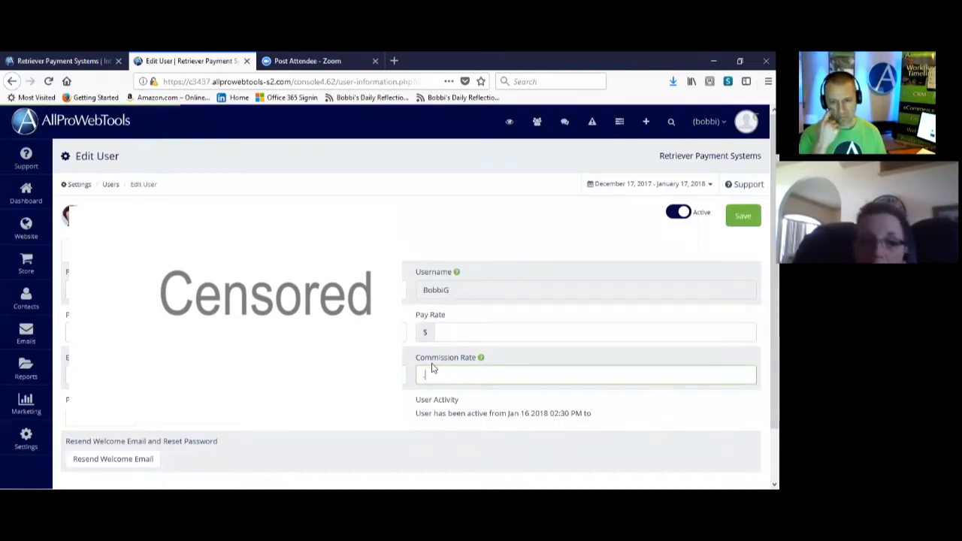
pyautogui.write('.01')
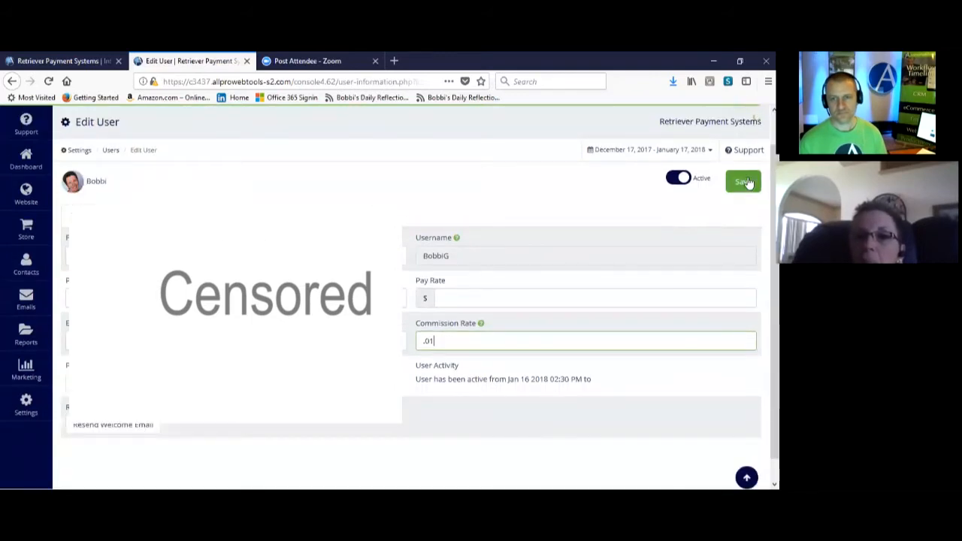
pyautogui.click(742, 181)
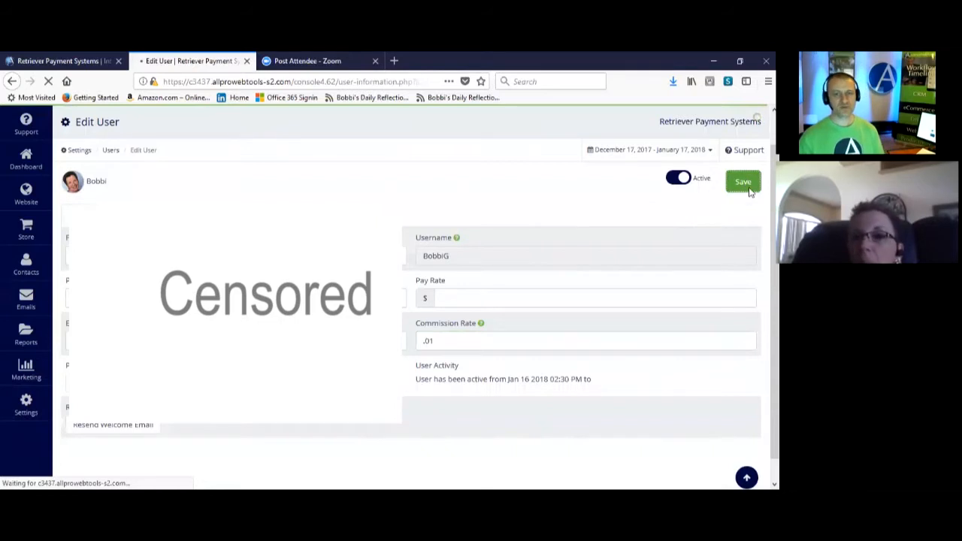
pyautogui.click(742, 182)
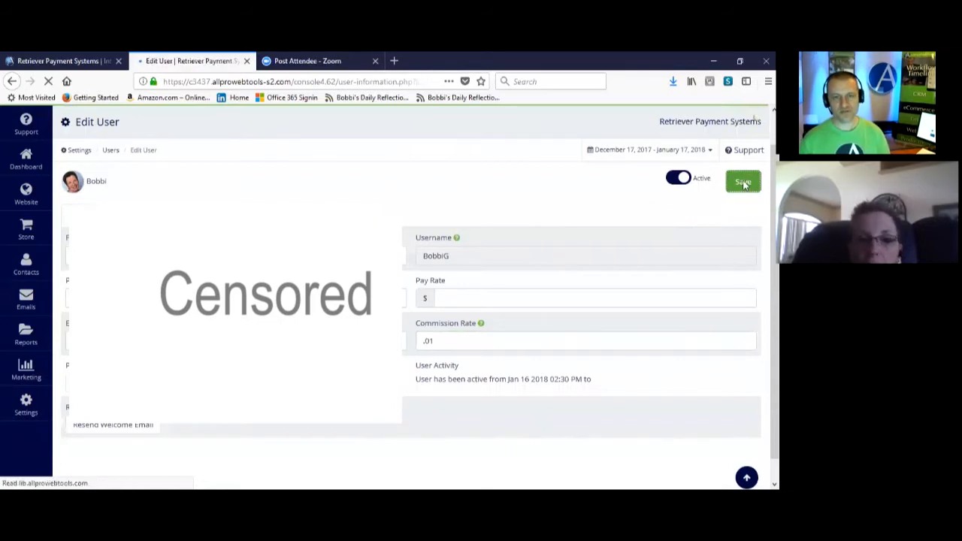
pyautogui.click(743, 182)
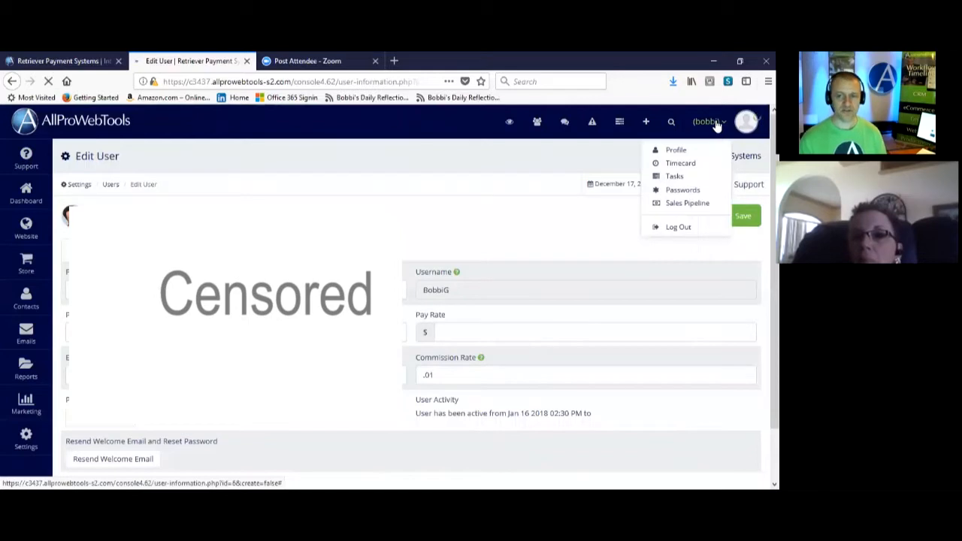
pyautogui.moveTo(685, 203)
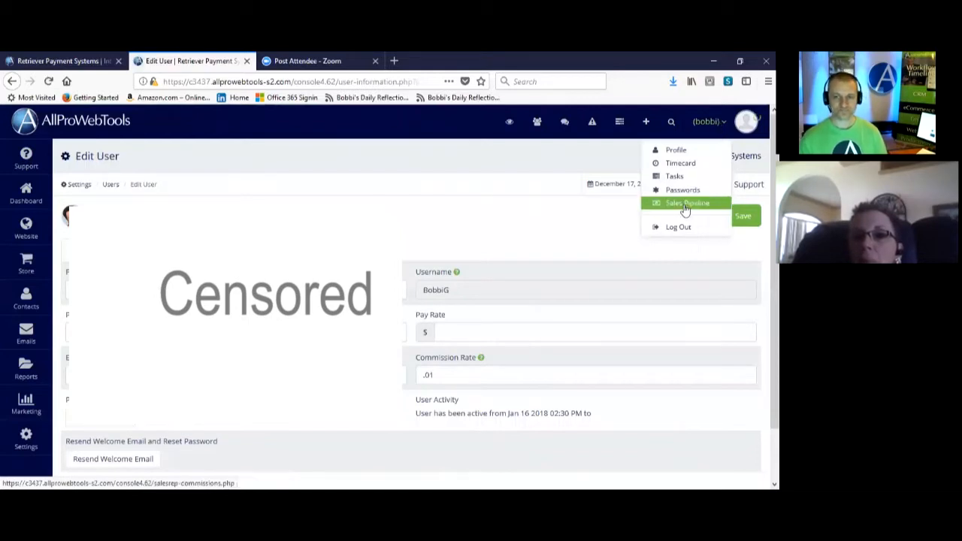
# Reopen the Sales Pipeline showing Morden Studios at Medium, $5,000.00, 02-02-18
pyautogui.click(685, 203)
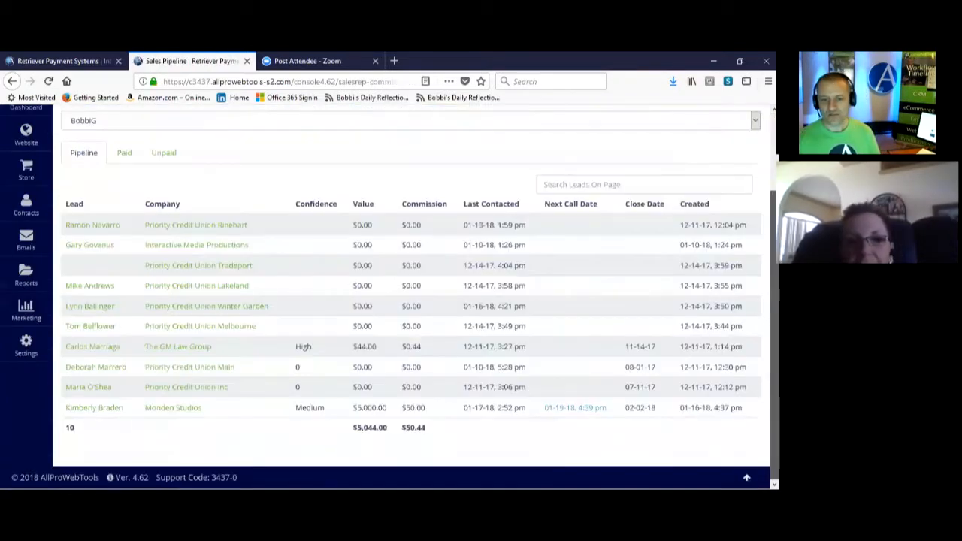